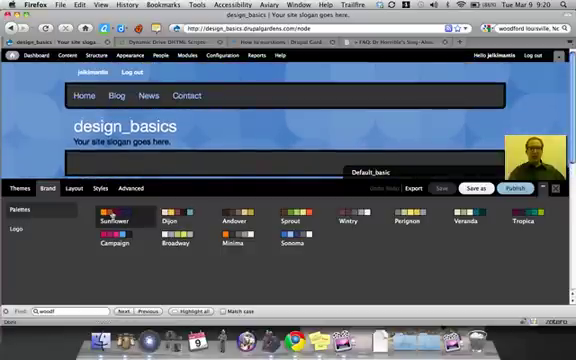
# Upload a photo of two people as the site logo under Brand > Logo
pyautogui.click(170, 213)
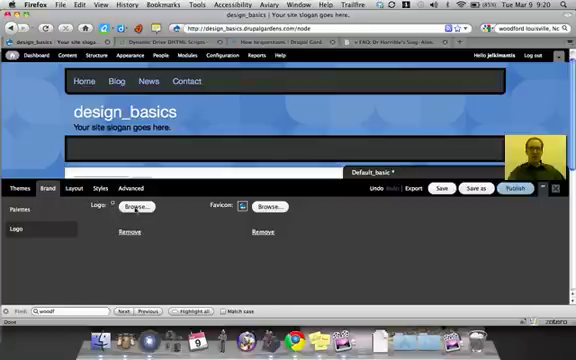
pyautogui.click(136, 206)
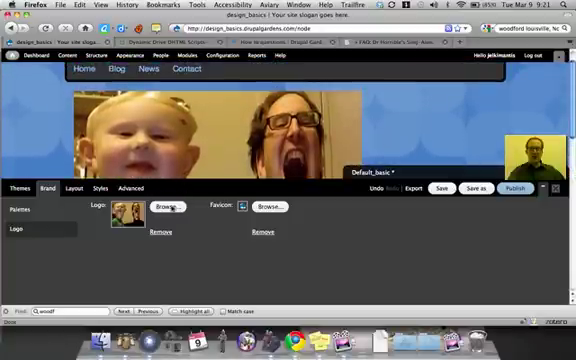
# Replace the logo with the smaller icon.jpg beside the design_basics site name
pyautogui.click(167, 206)
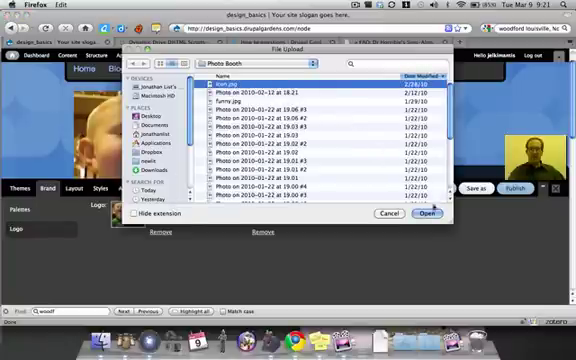
pyautogui.click(426, 214)
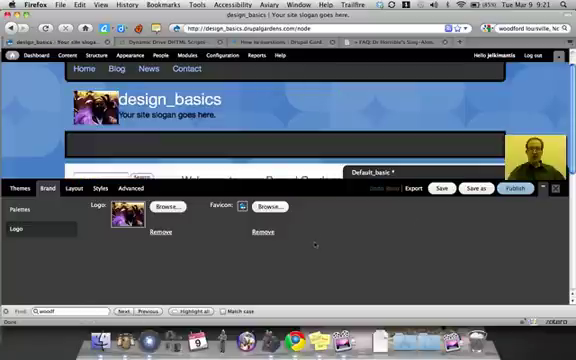